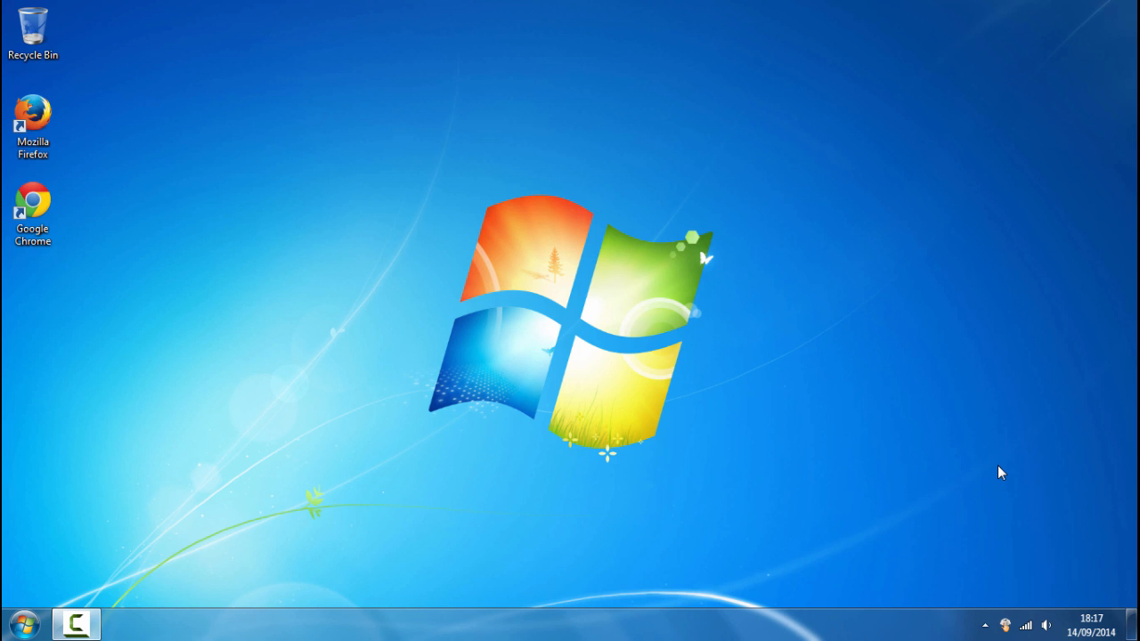
pyautogui.moveTo(1001, 475)
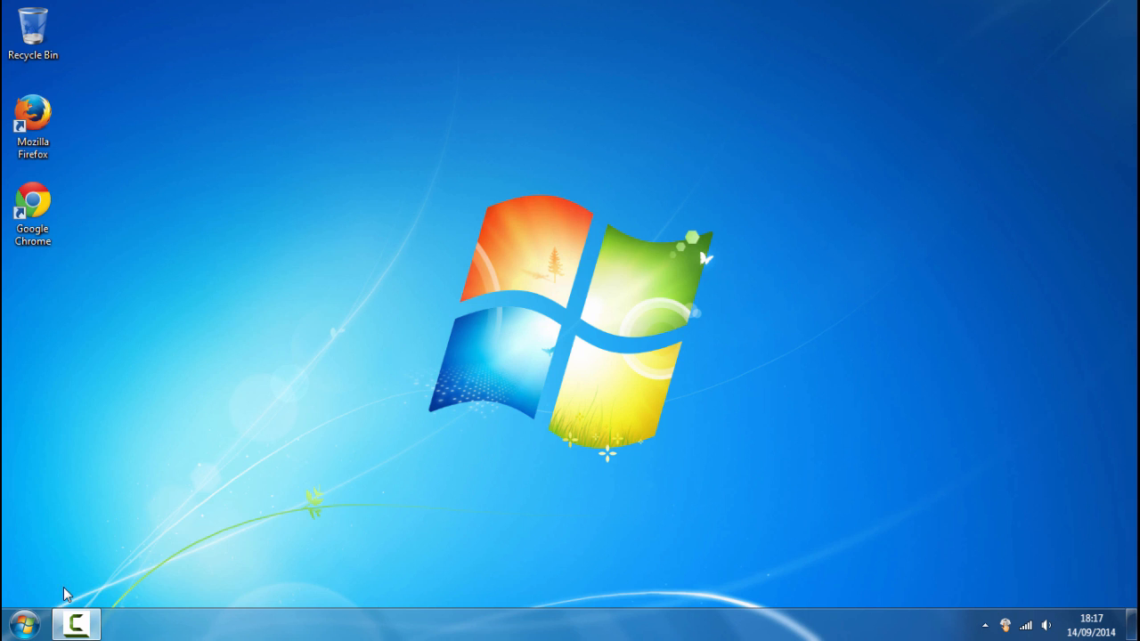
# Step: Start a blank Notepad document containing the line FreeMem=Space(128000000)
pyautogui.click(21, 618)
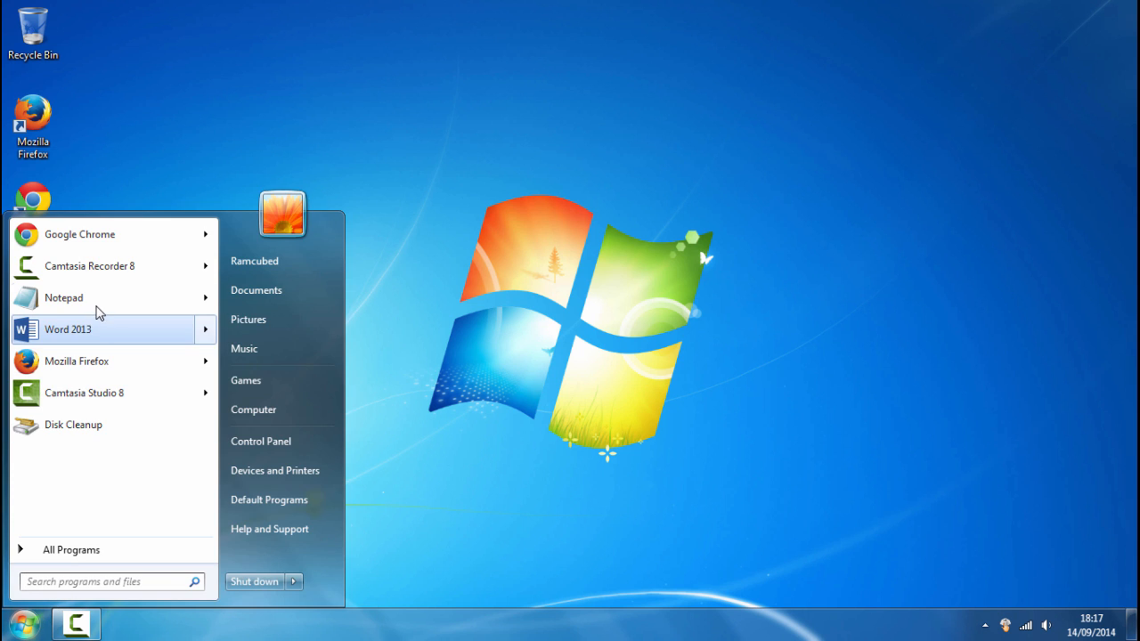
pyautogui.click(64, 298)
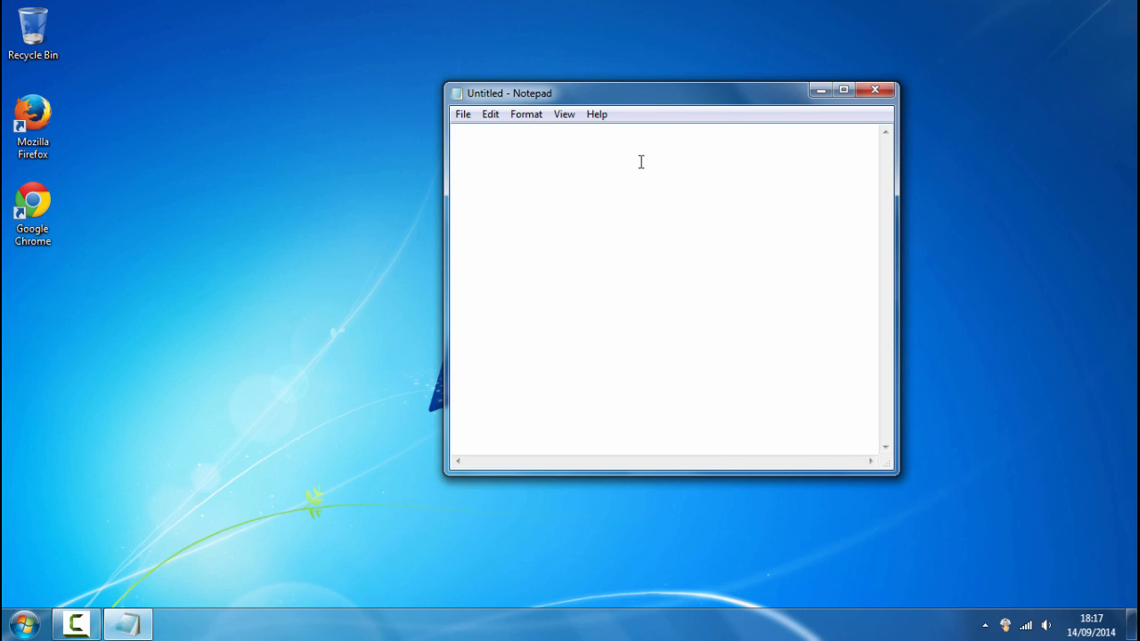
pyautogui.moveTo(636, 91)
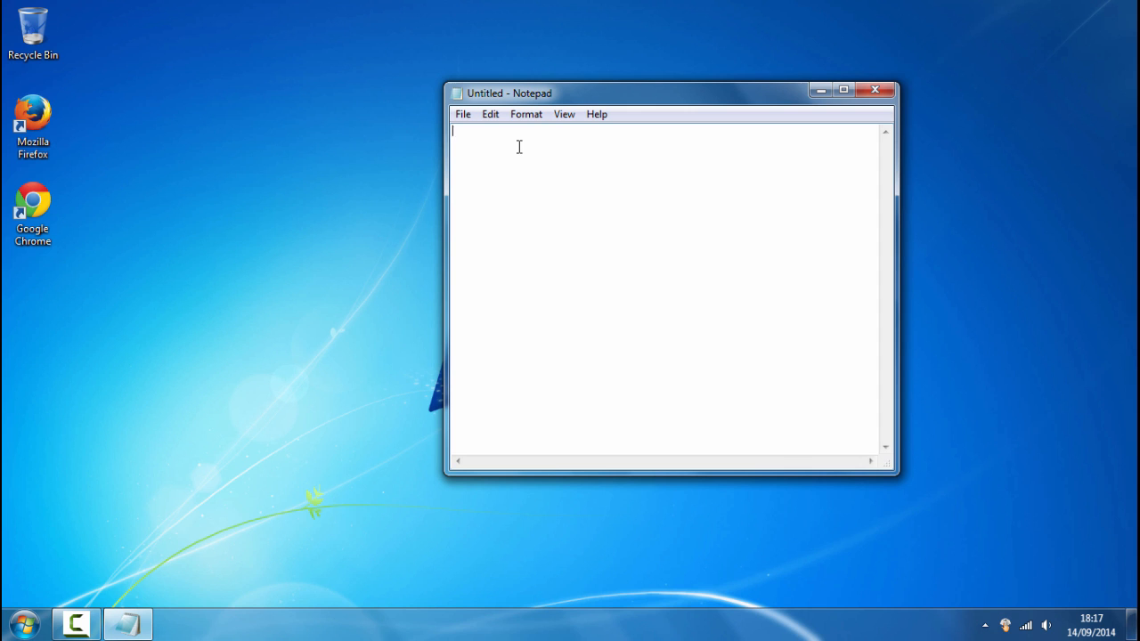
pyautogui.write('FreeMem=Space(128000000)')
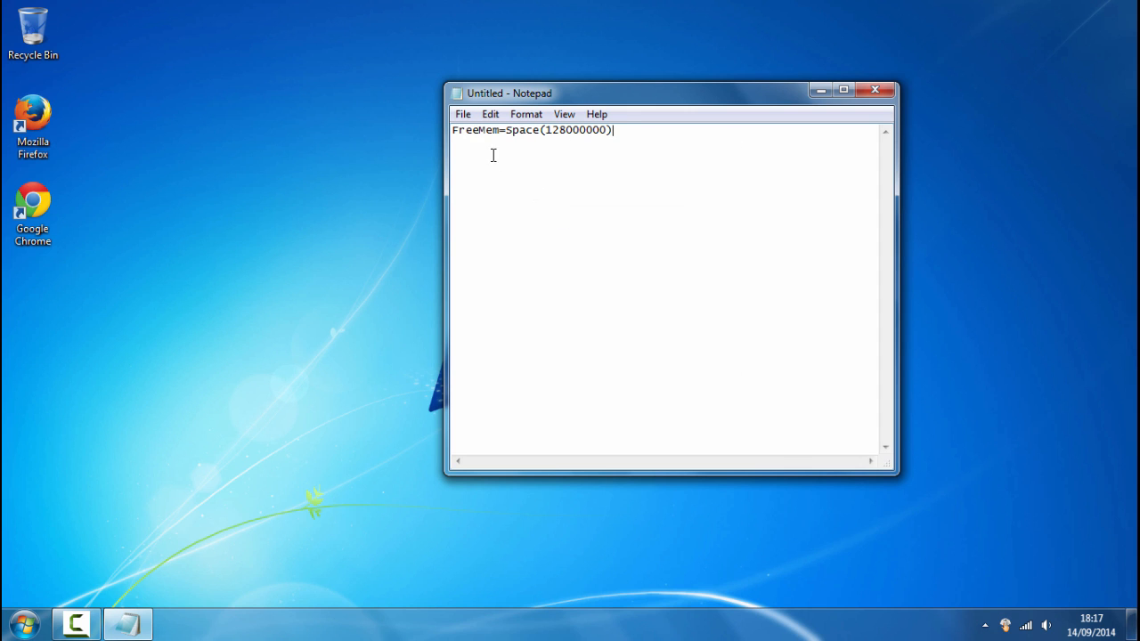
# Step: Save the document to the desktop as 'clear space.vbs' via Save As
pyautogui.click(463, 114)
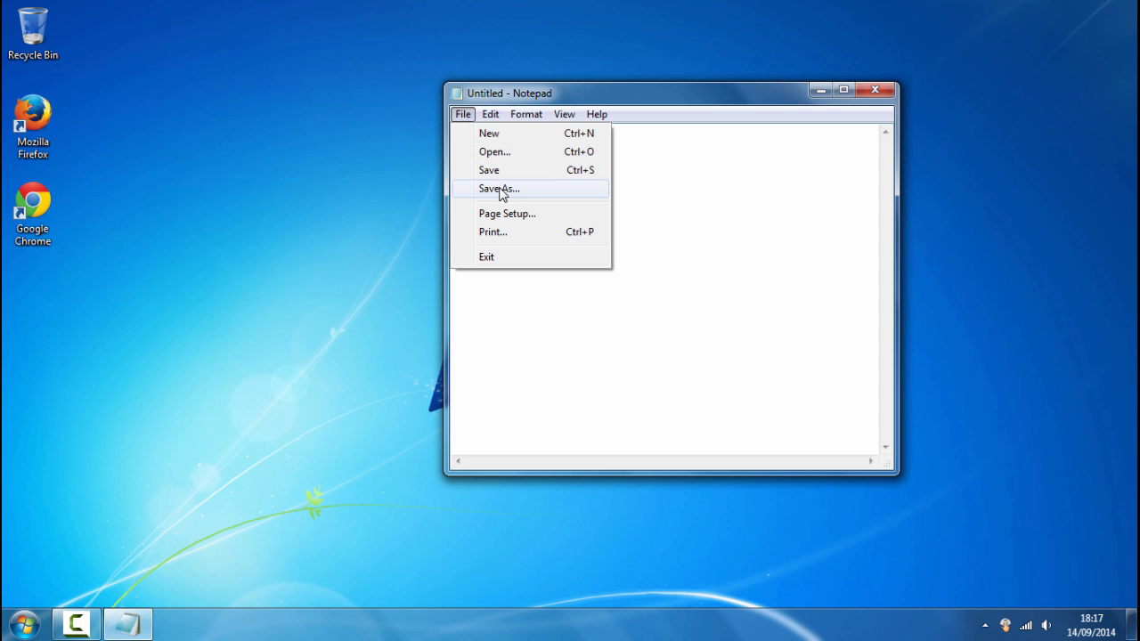
pyautogui.click(499, 189)
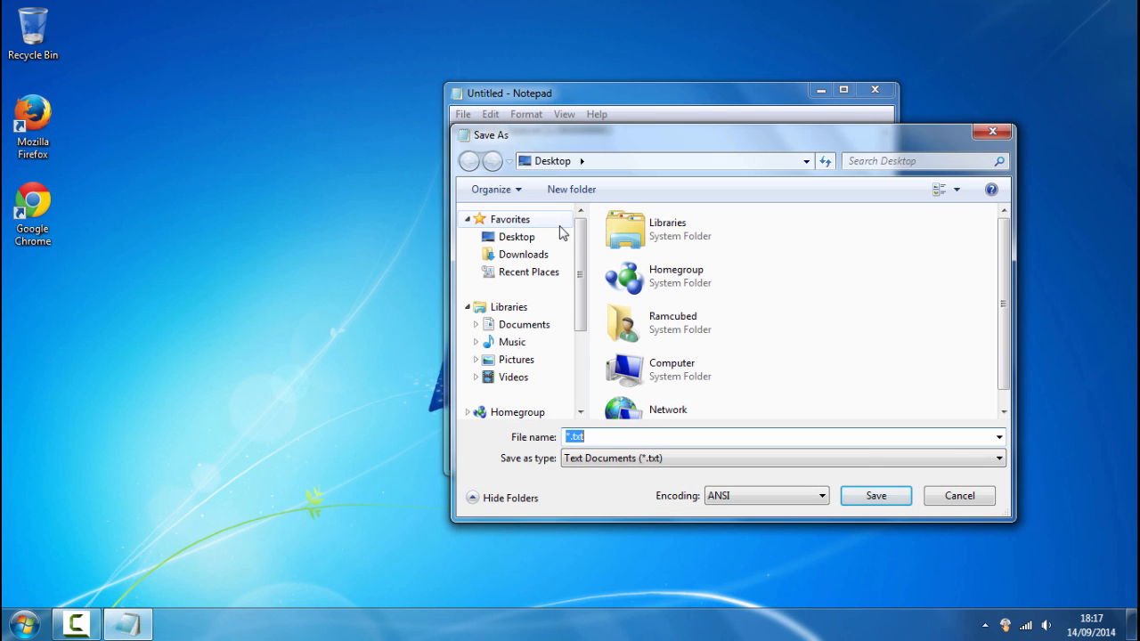
pyautogui.click(517, 235)
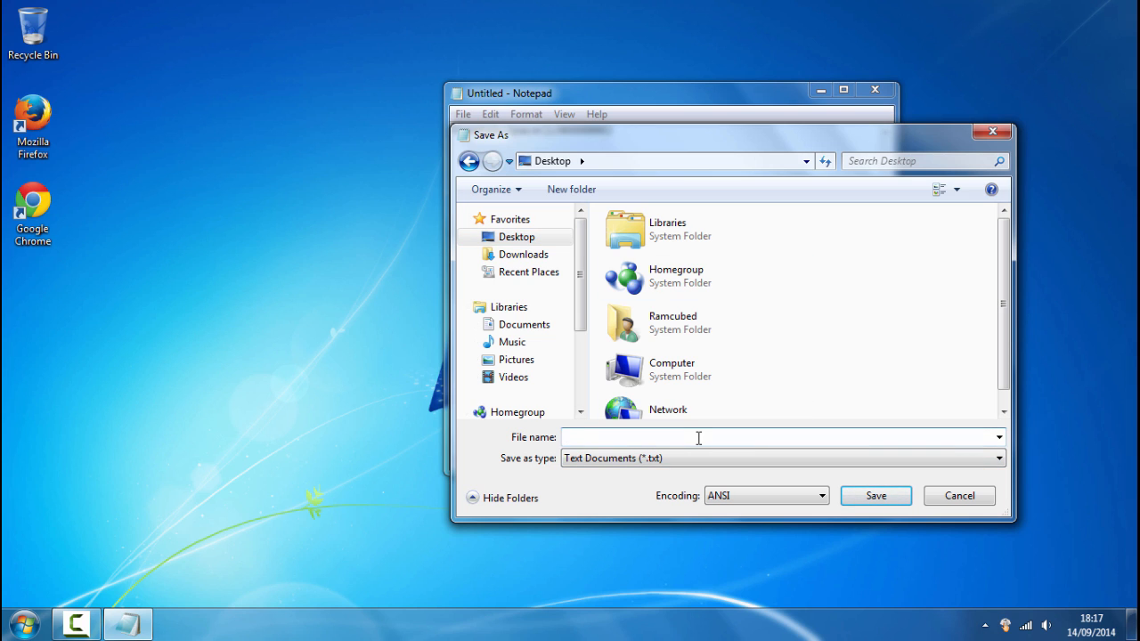
pyautogui.write('clear')
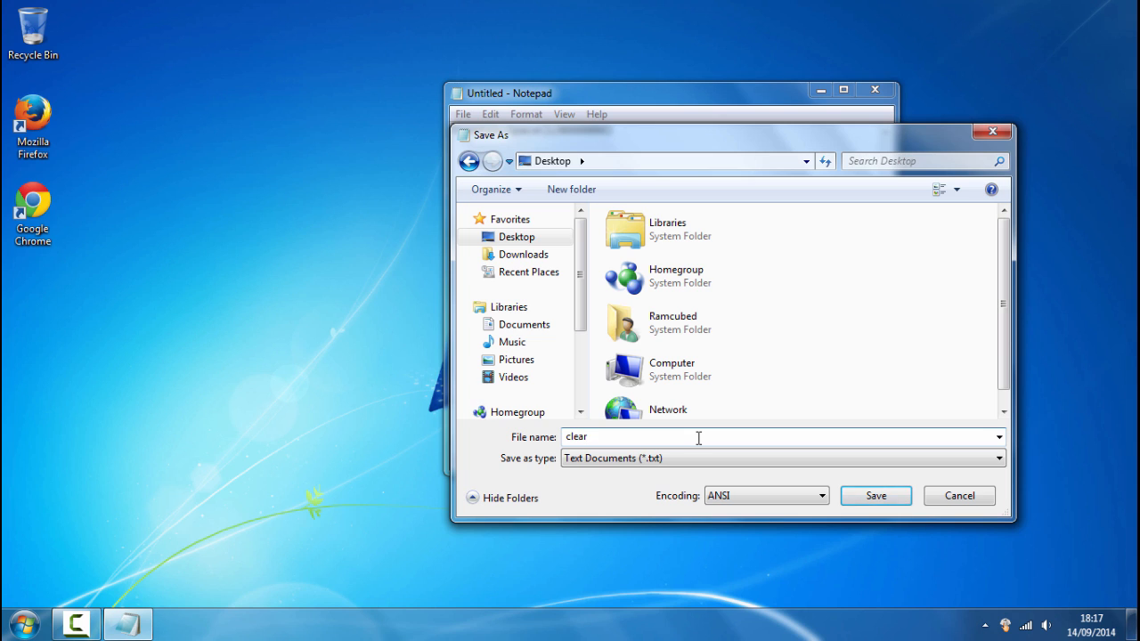
pyautogui.write('space')
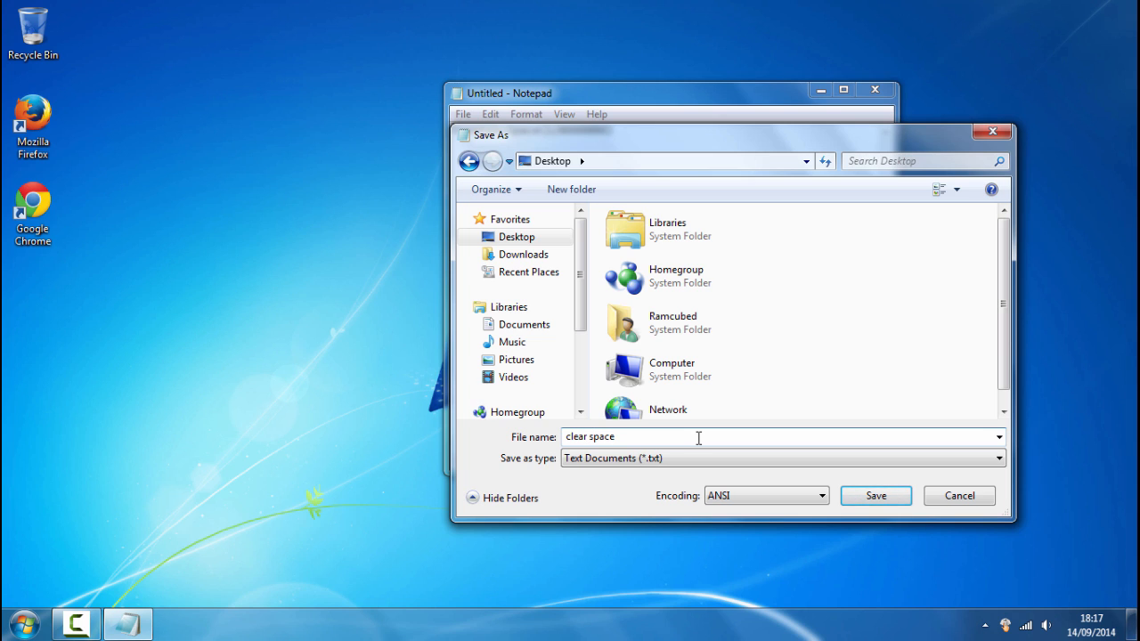
pyautogui.write('.vbs')
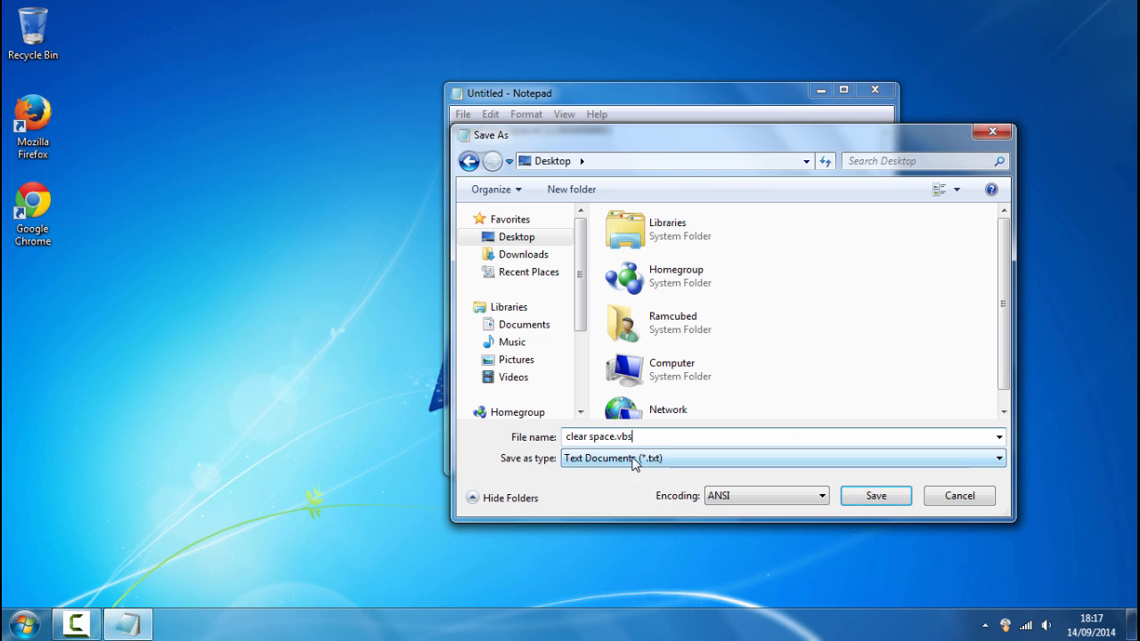
pyautogui.click(876, 495)
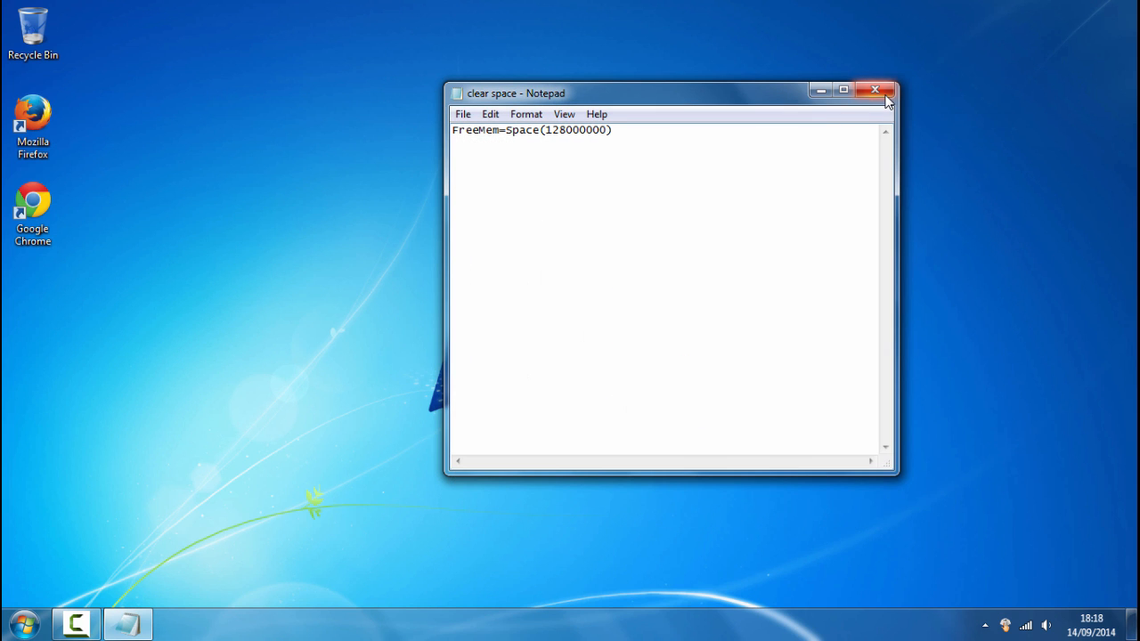
# Step: Close Notepad and select the new clear space script icon on the desktop
pyautogui.click(876, 89)
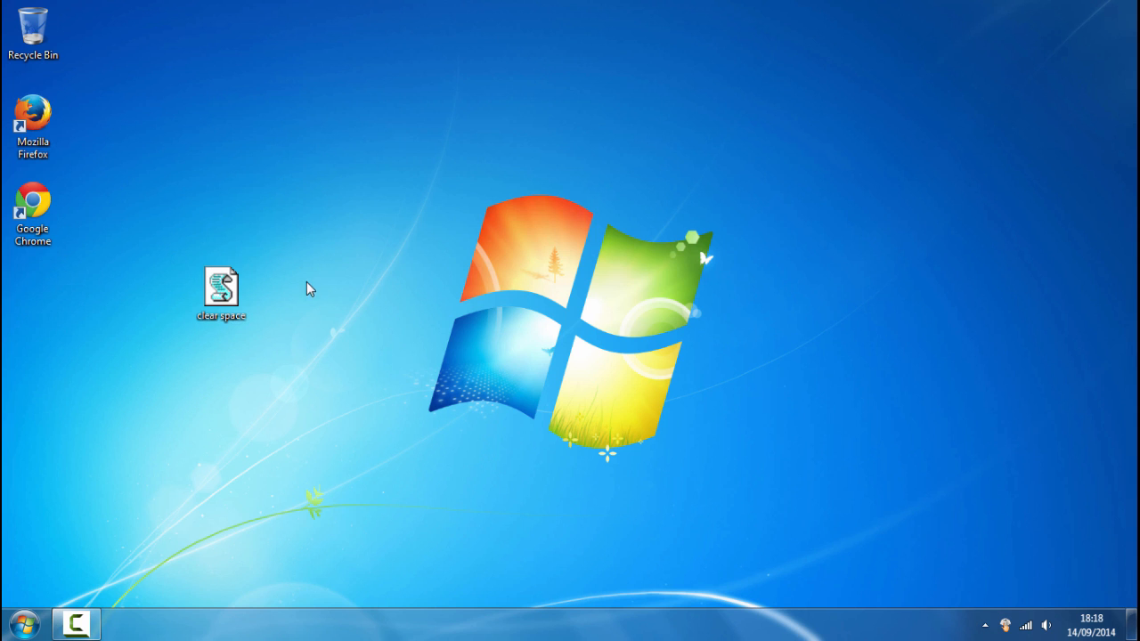
pyautogui.click(221, 287)
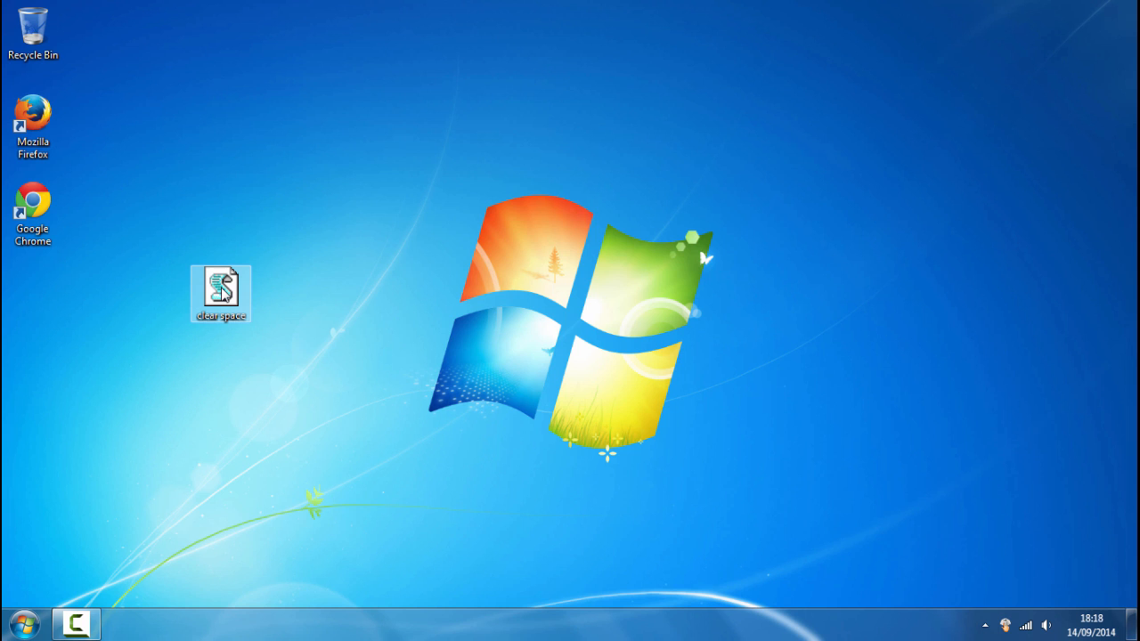
pyautogui.moveTo(312, 292)
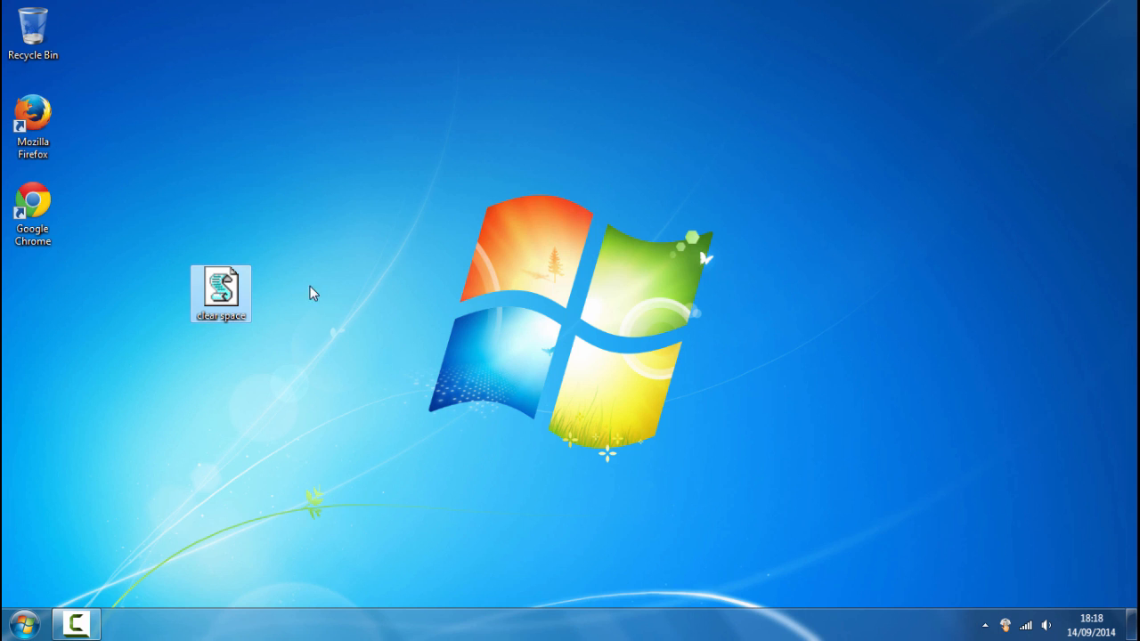
pyautogui.moveTo(673, 283)
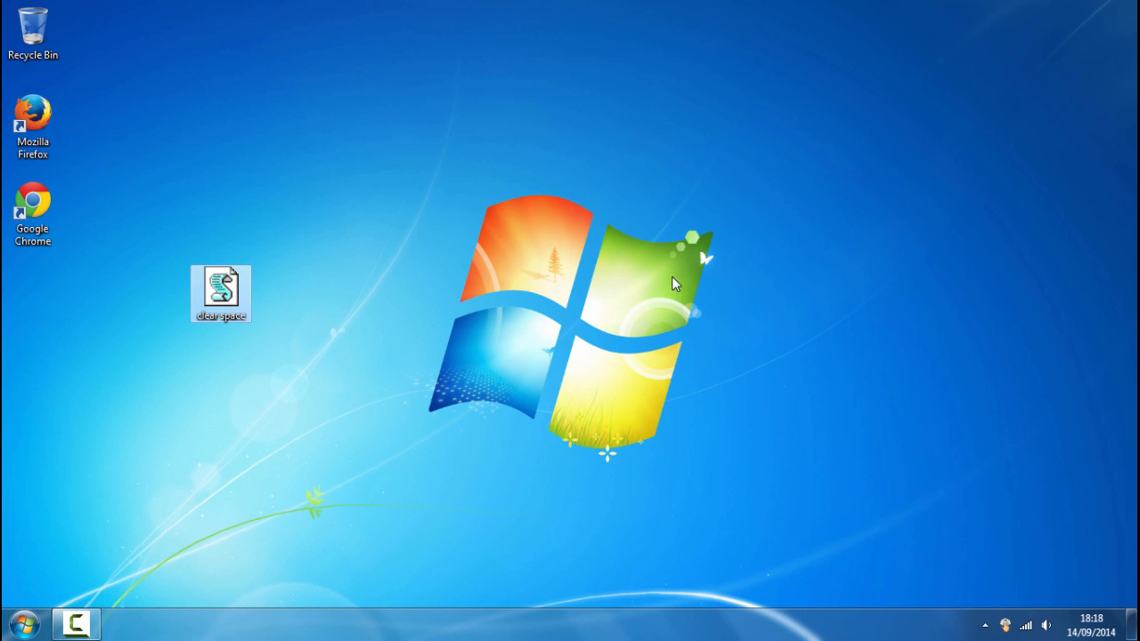
pyautogui.moveTo(345, 198)
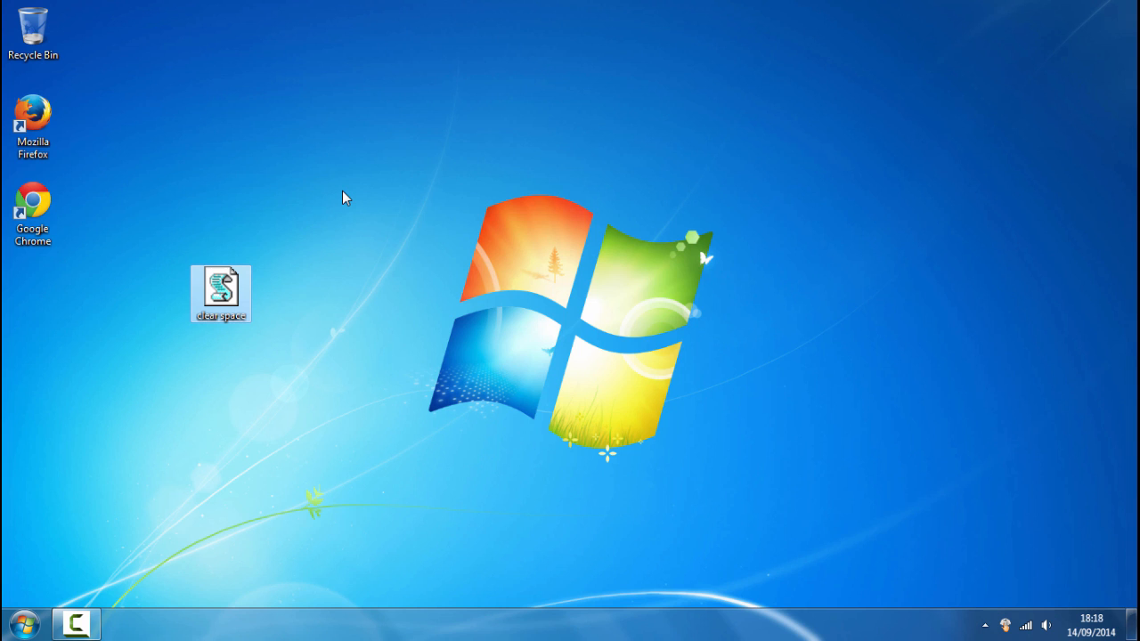
pyautogui.moveTo(456, 221)
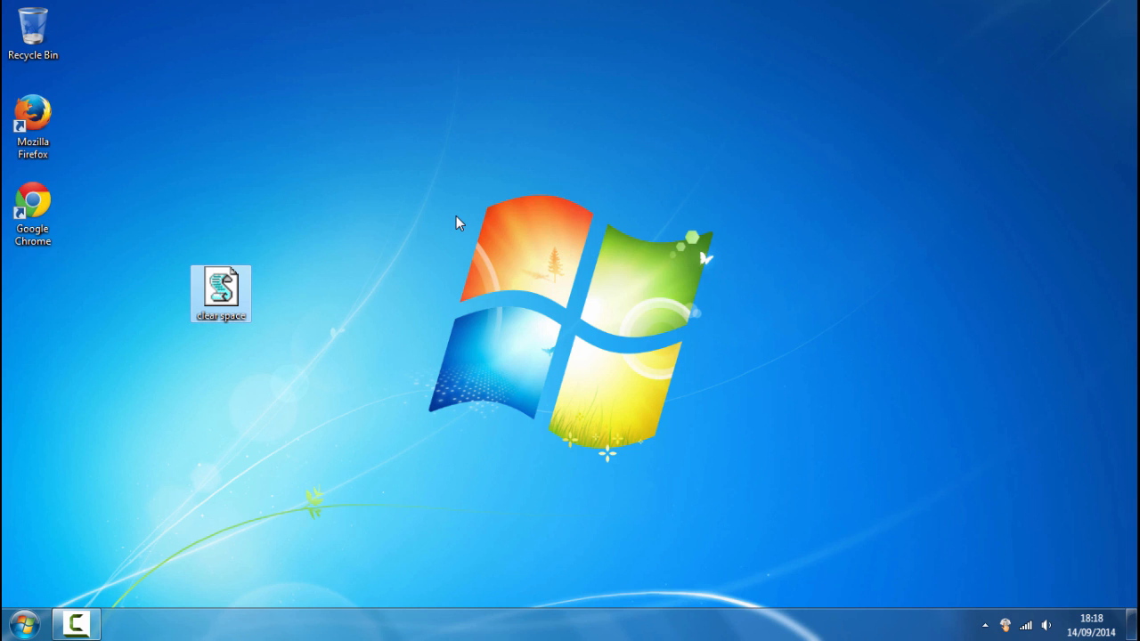